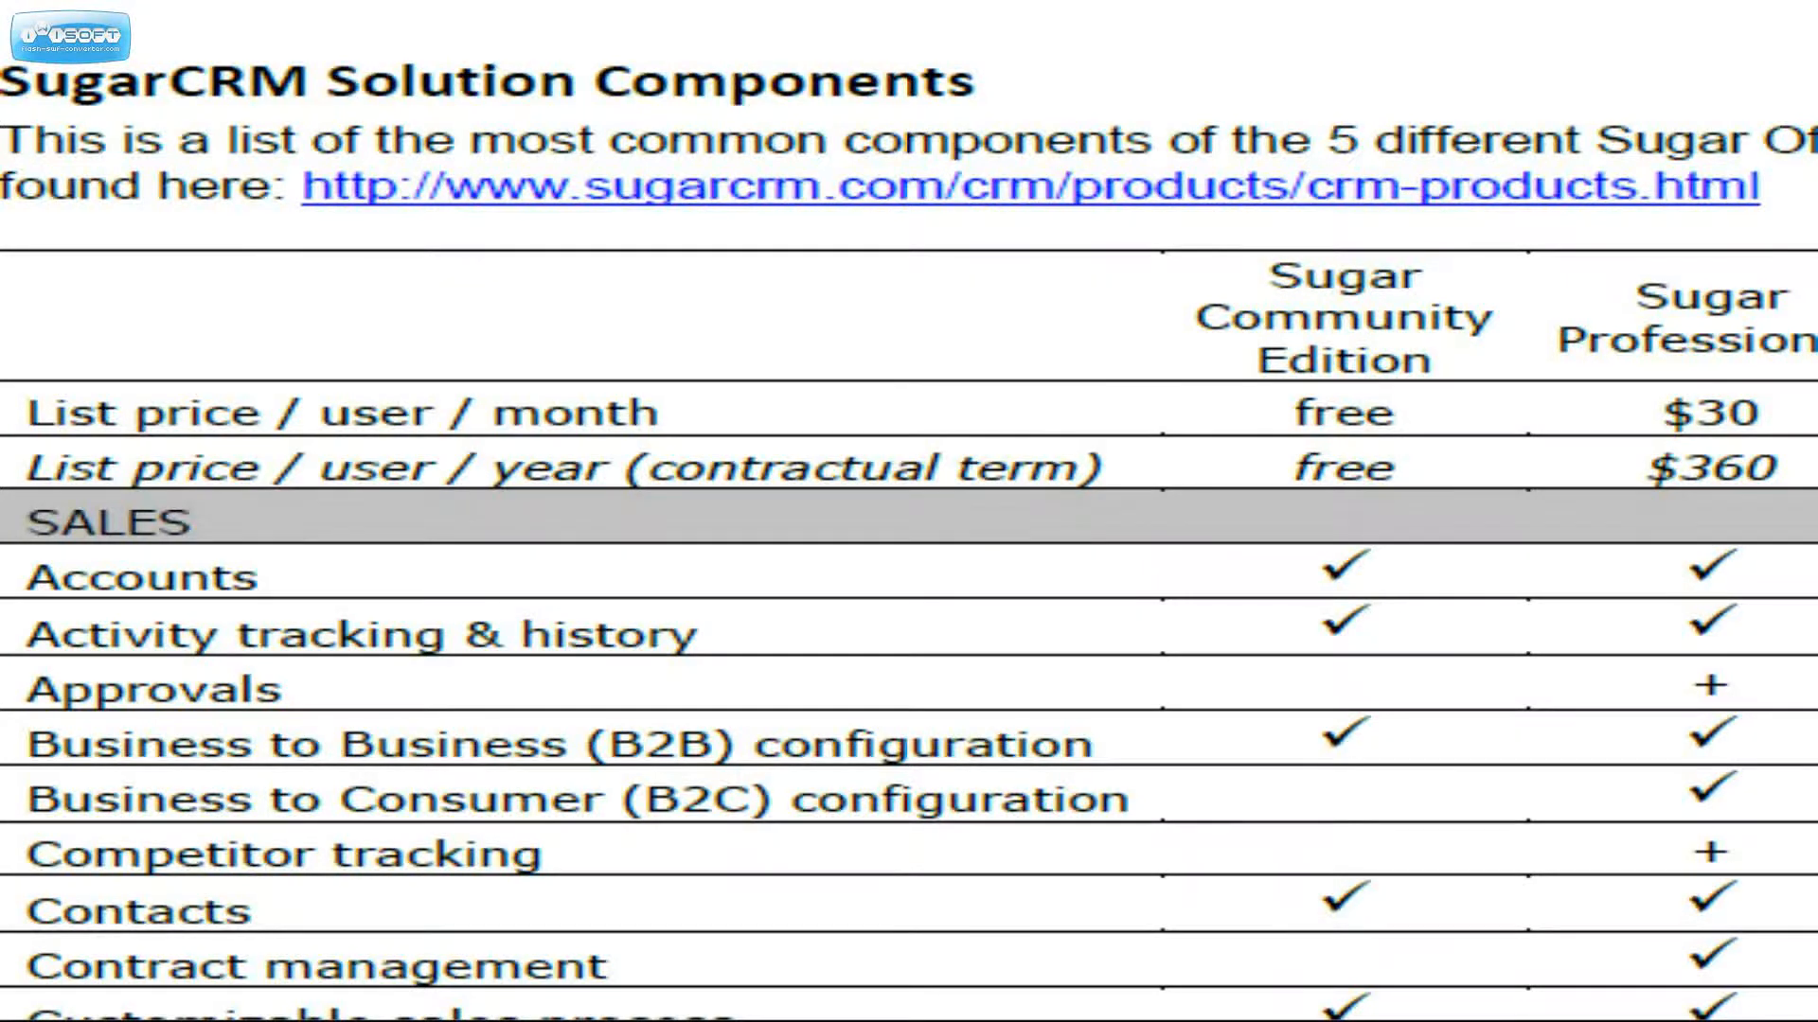
scroll(down, 3)
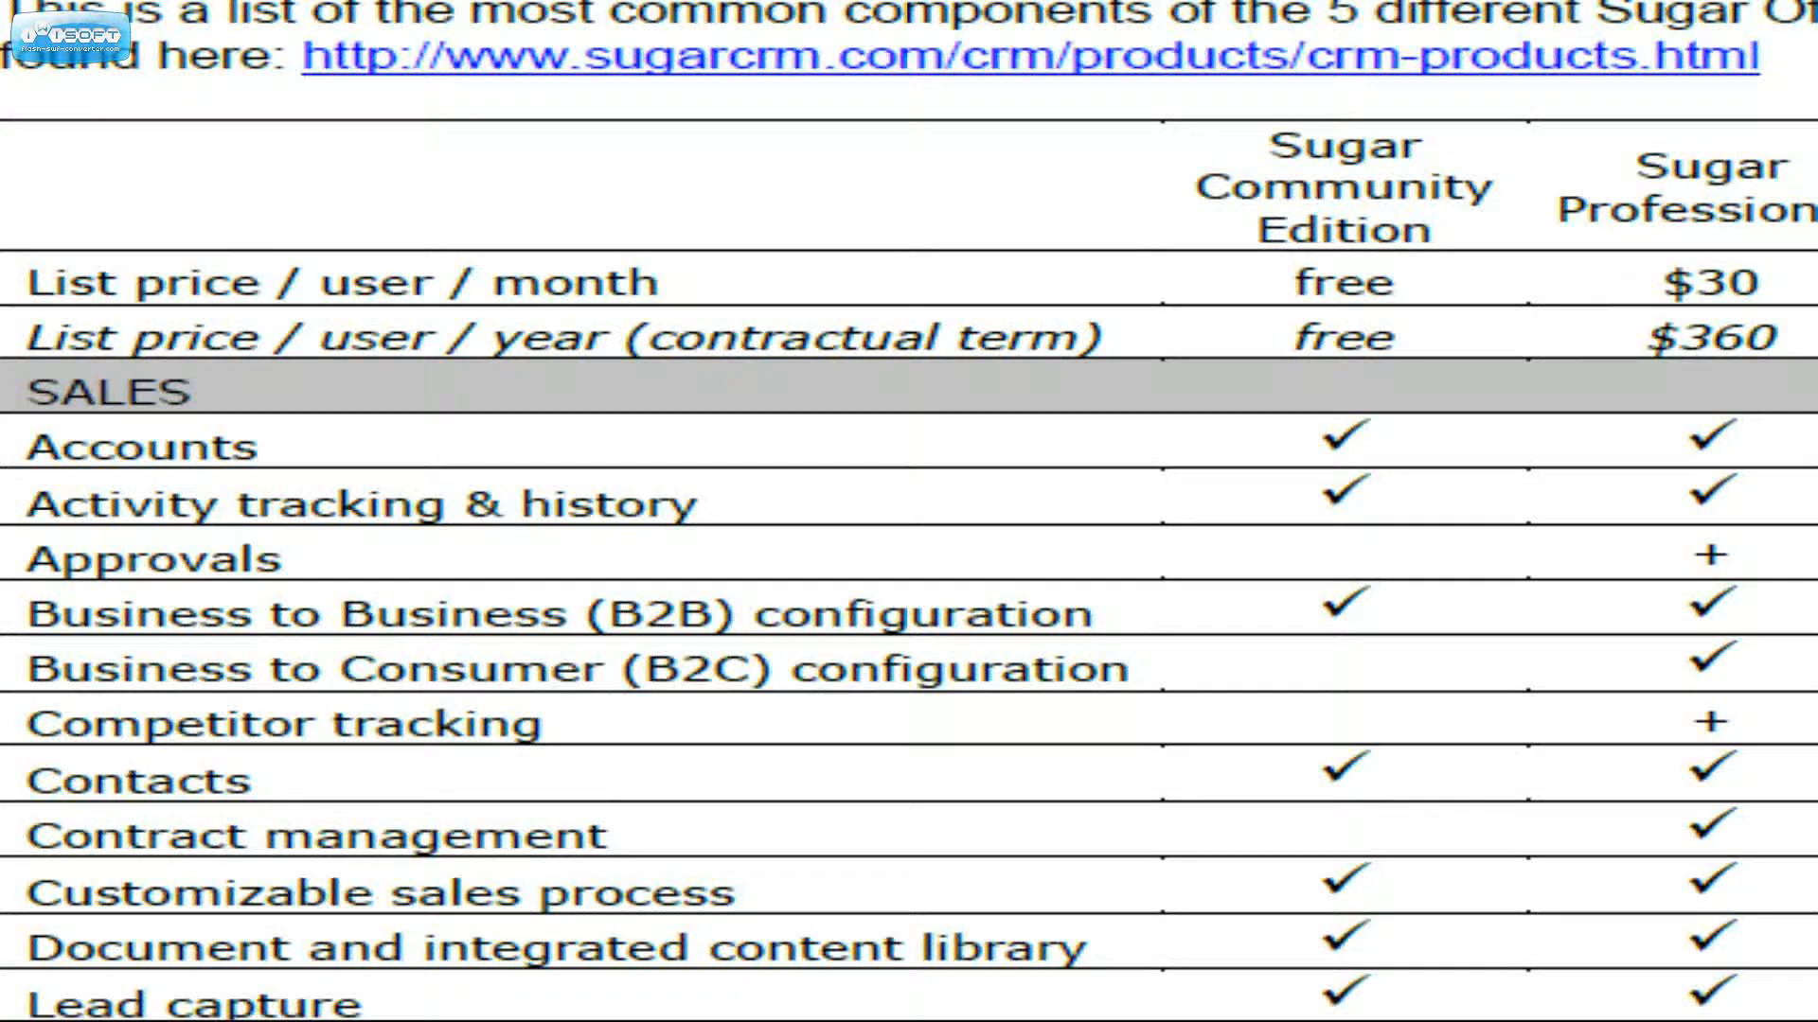
scroll(down, 3)
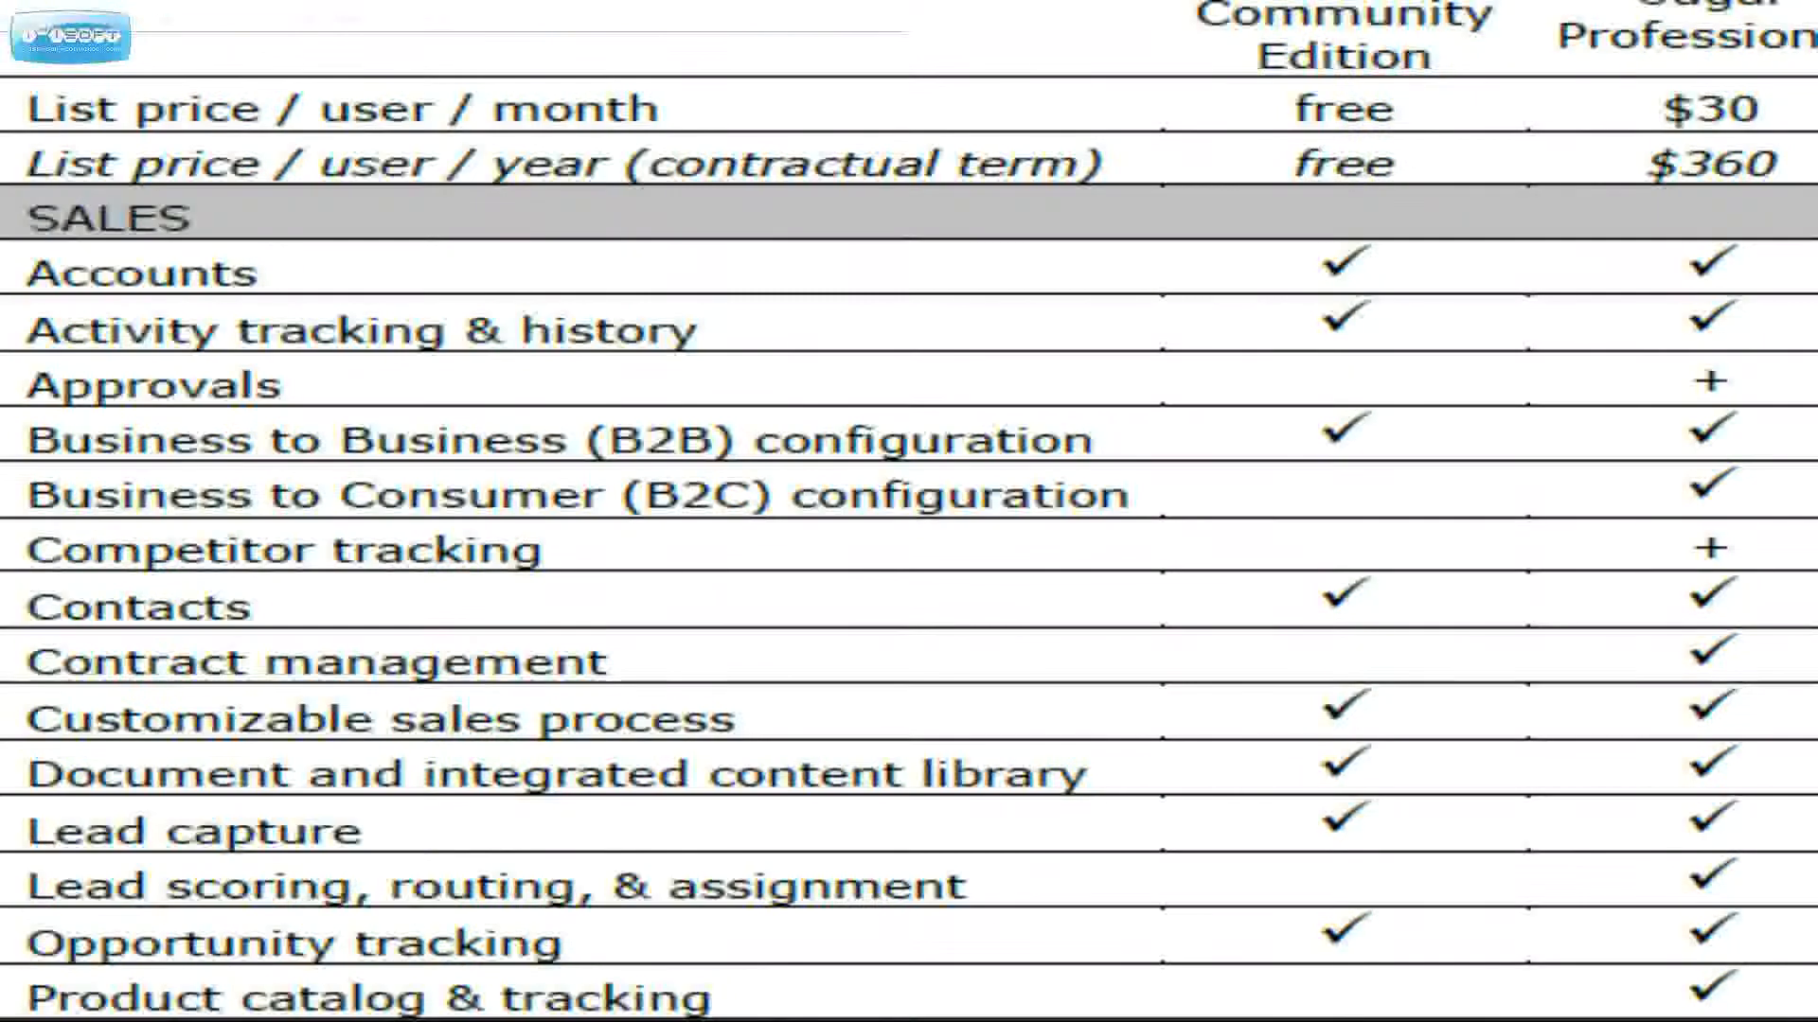
scroll(down, 3)
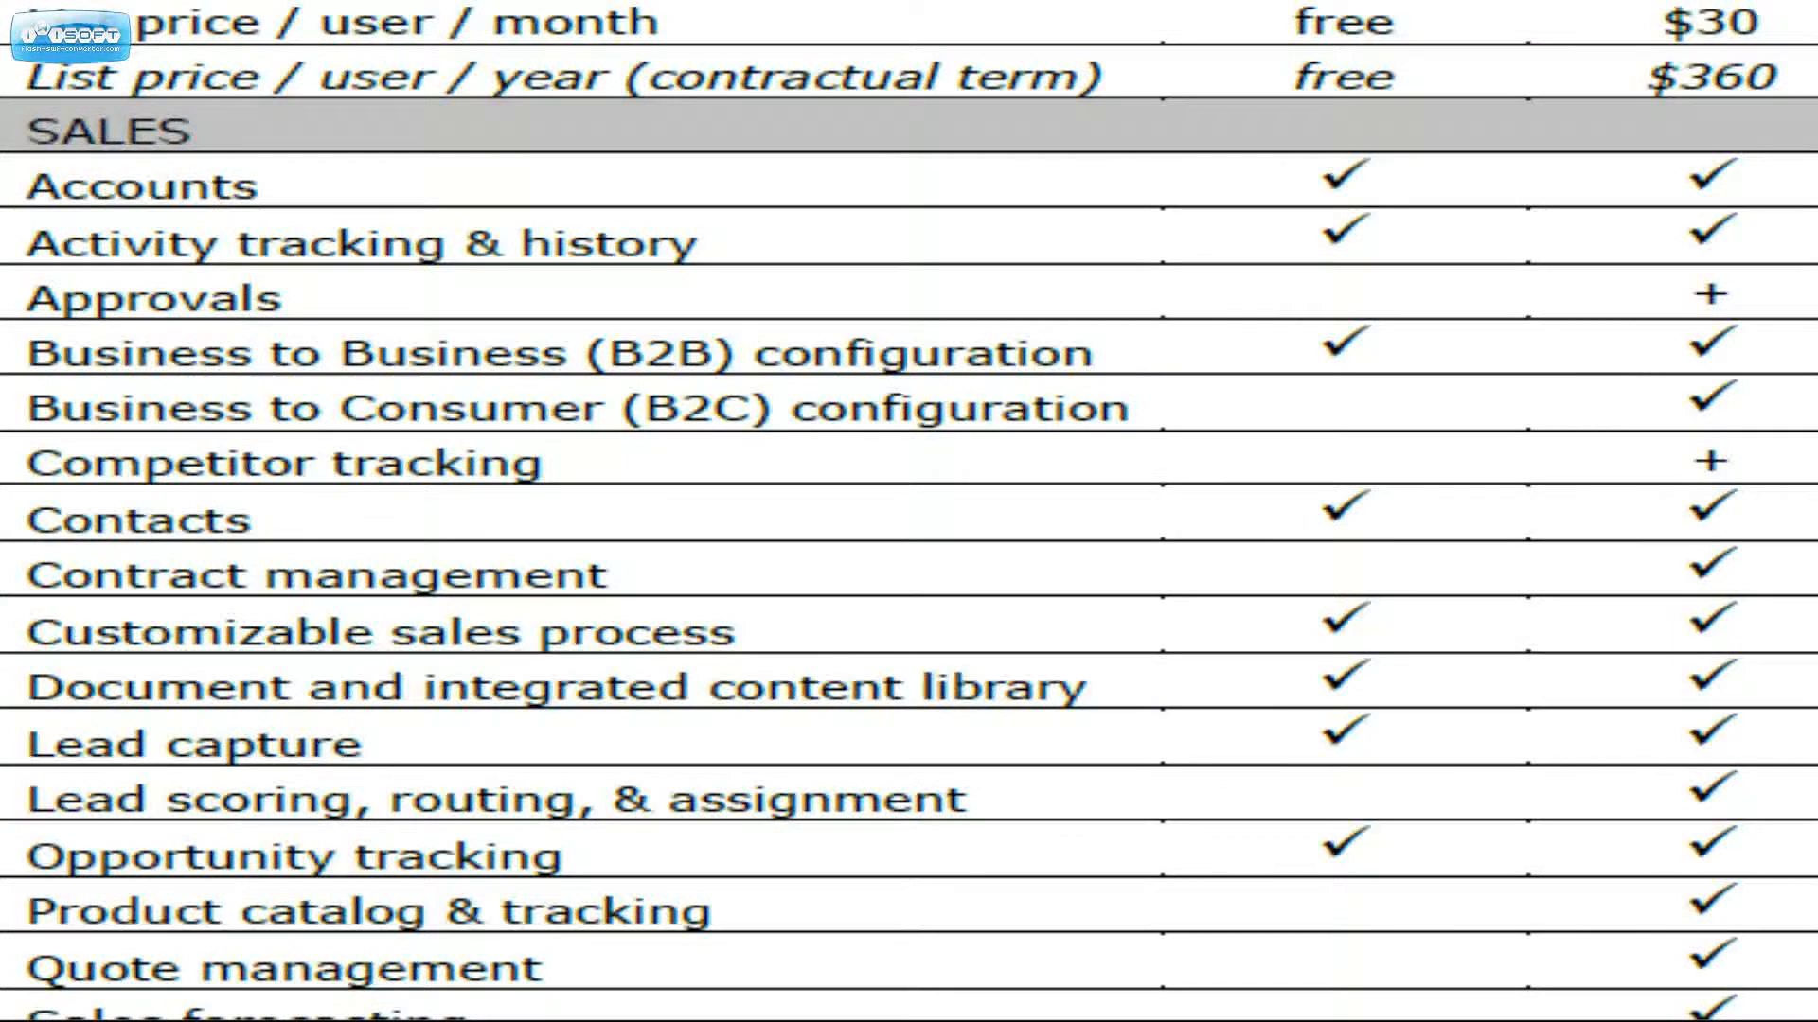
scroll(down, 3)
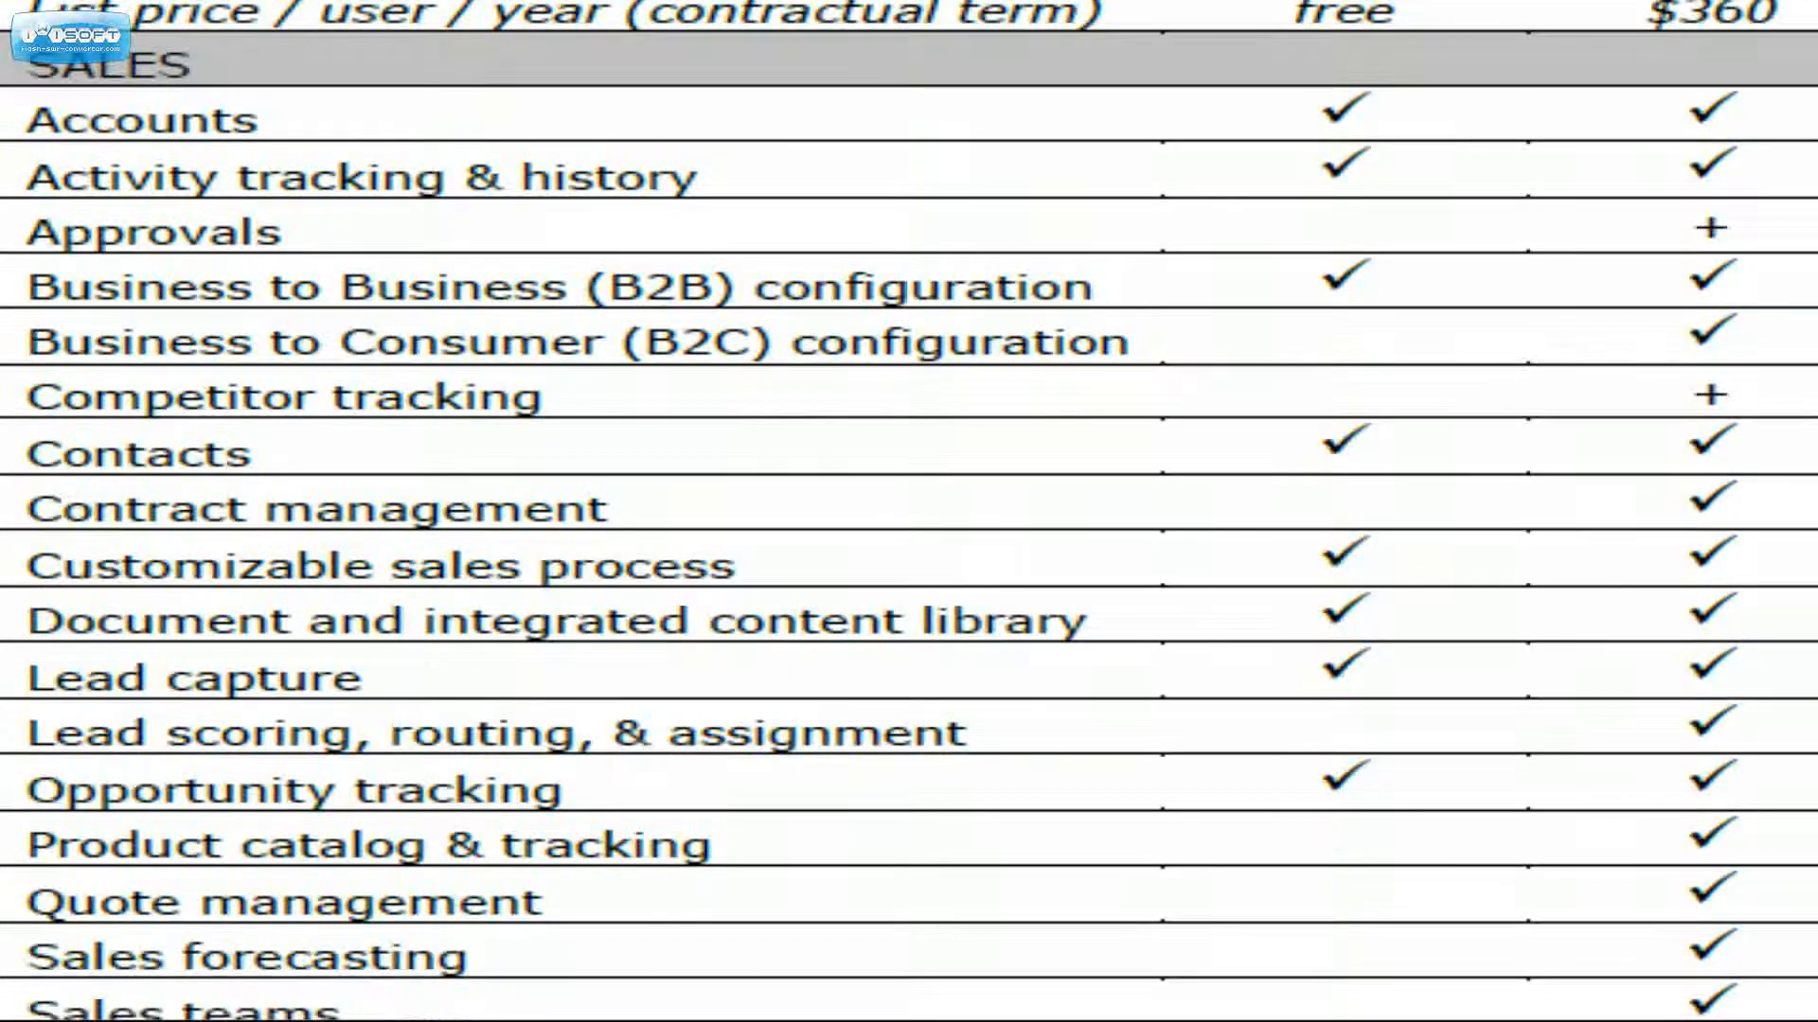
scroll(down, 3)
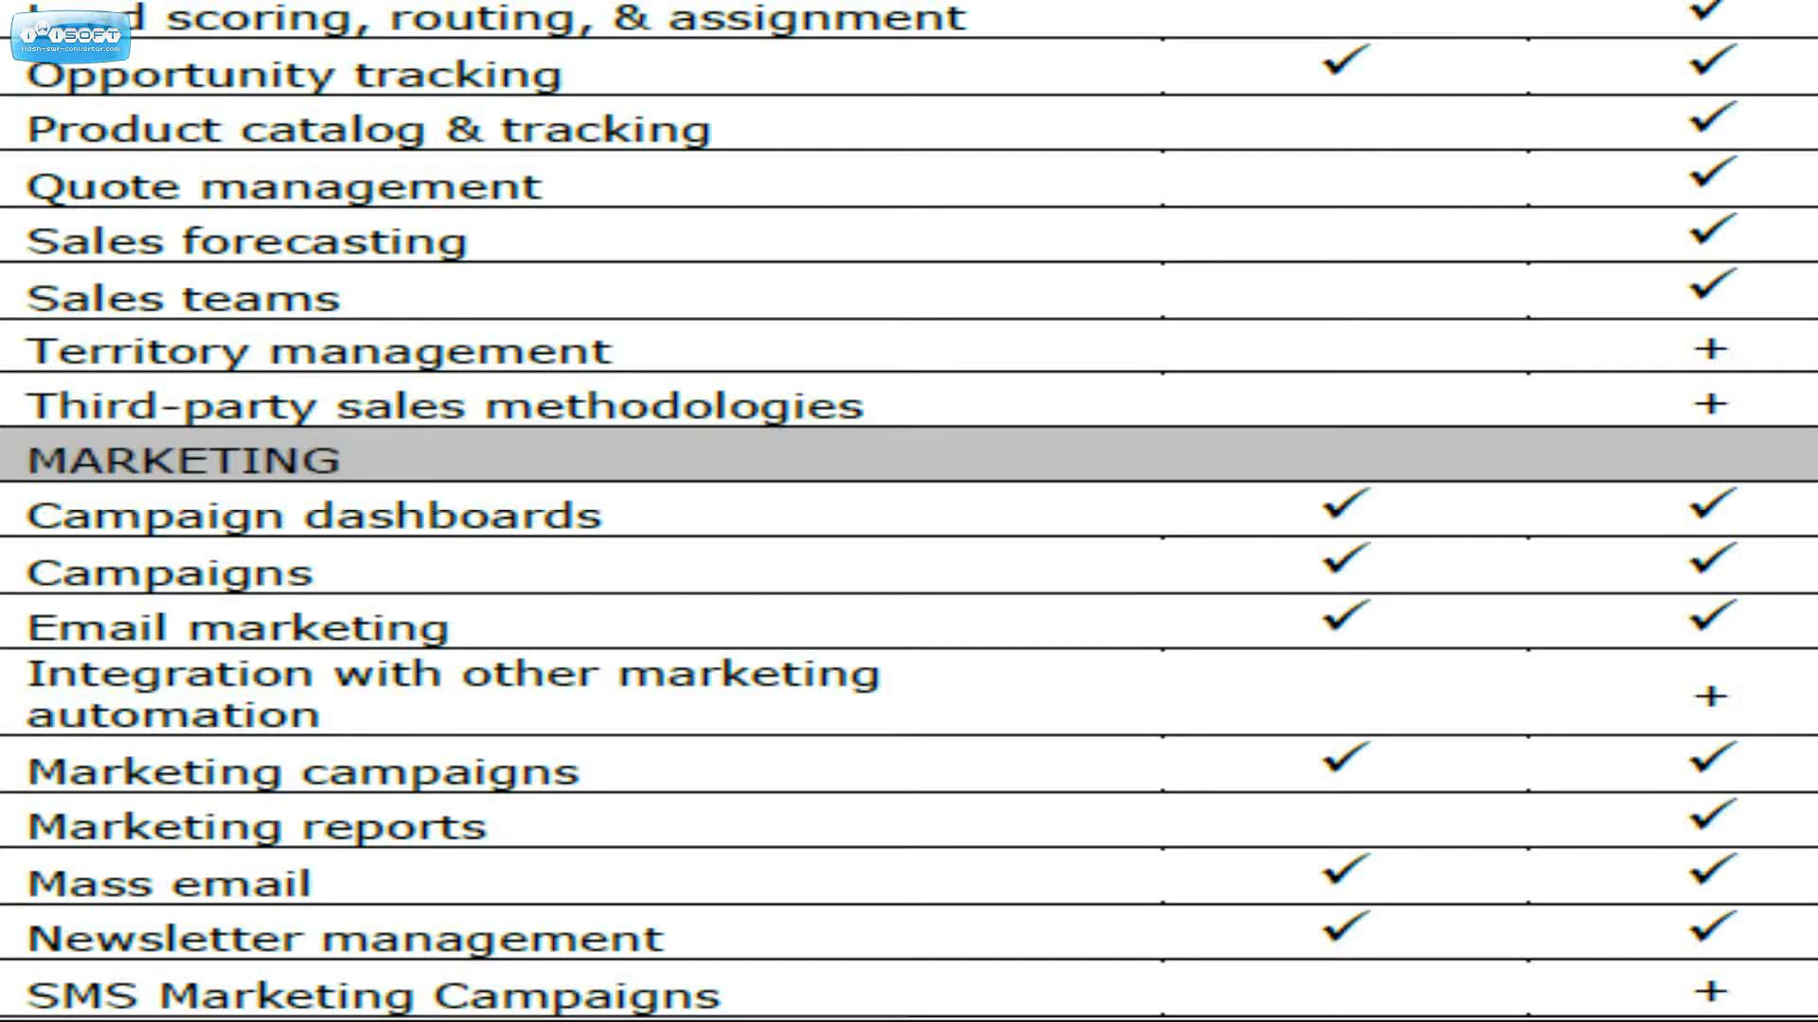
scroll(down, 3)
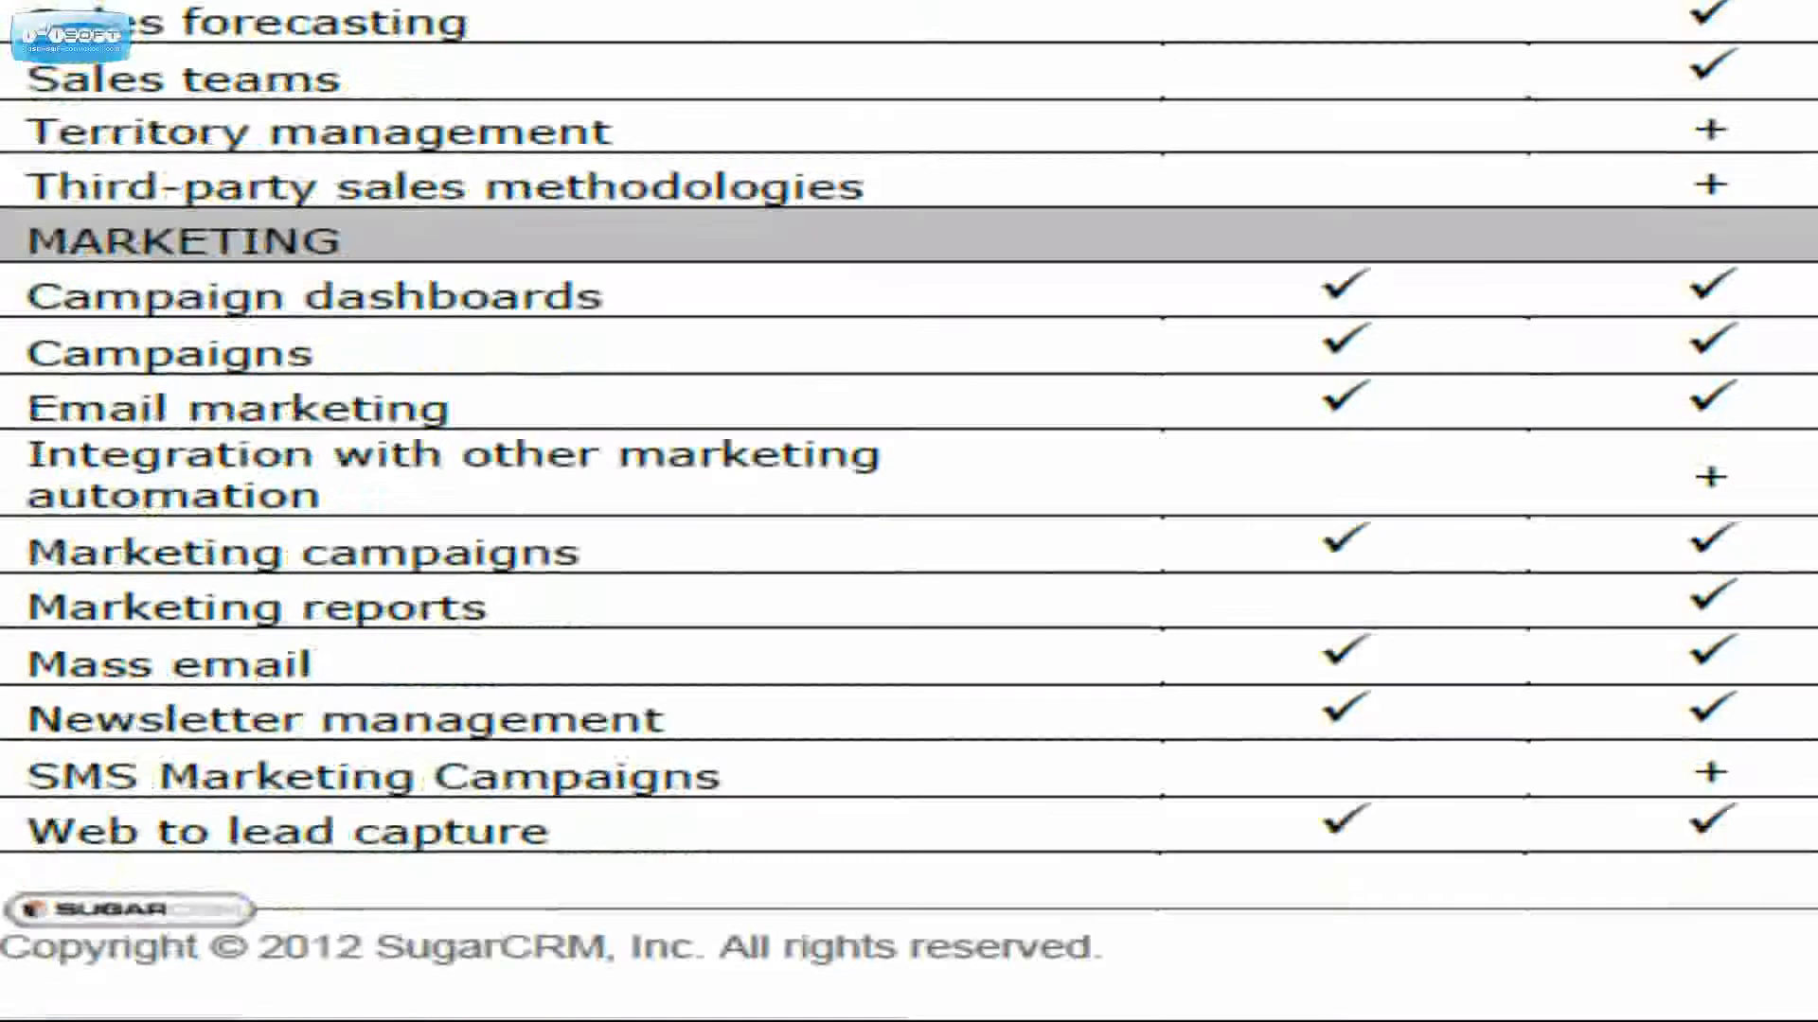
scroll(down, 3)
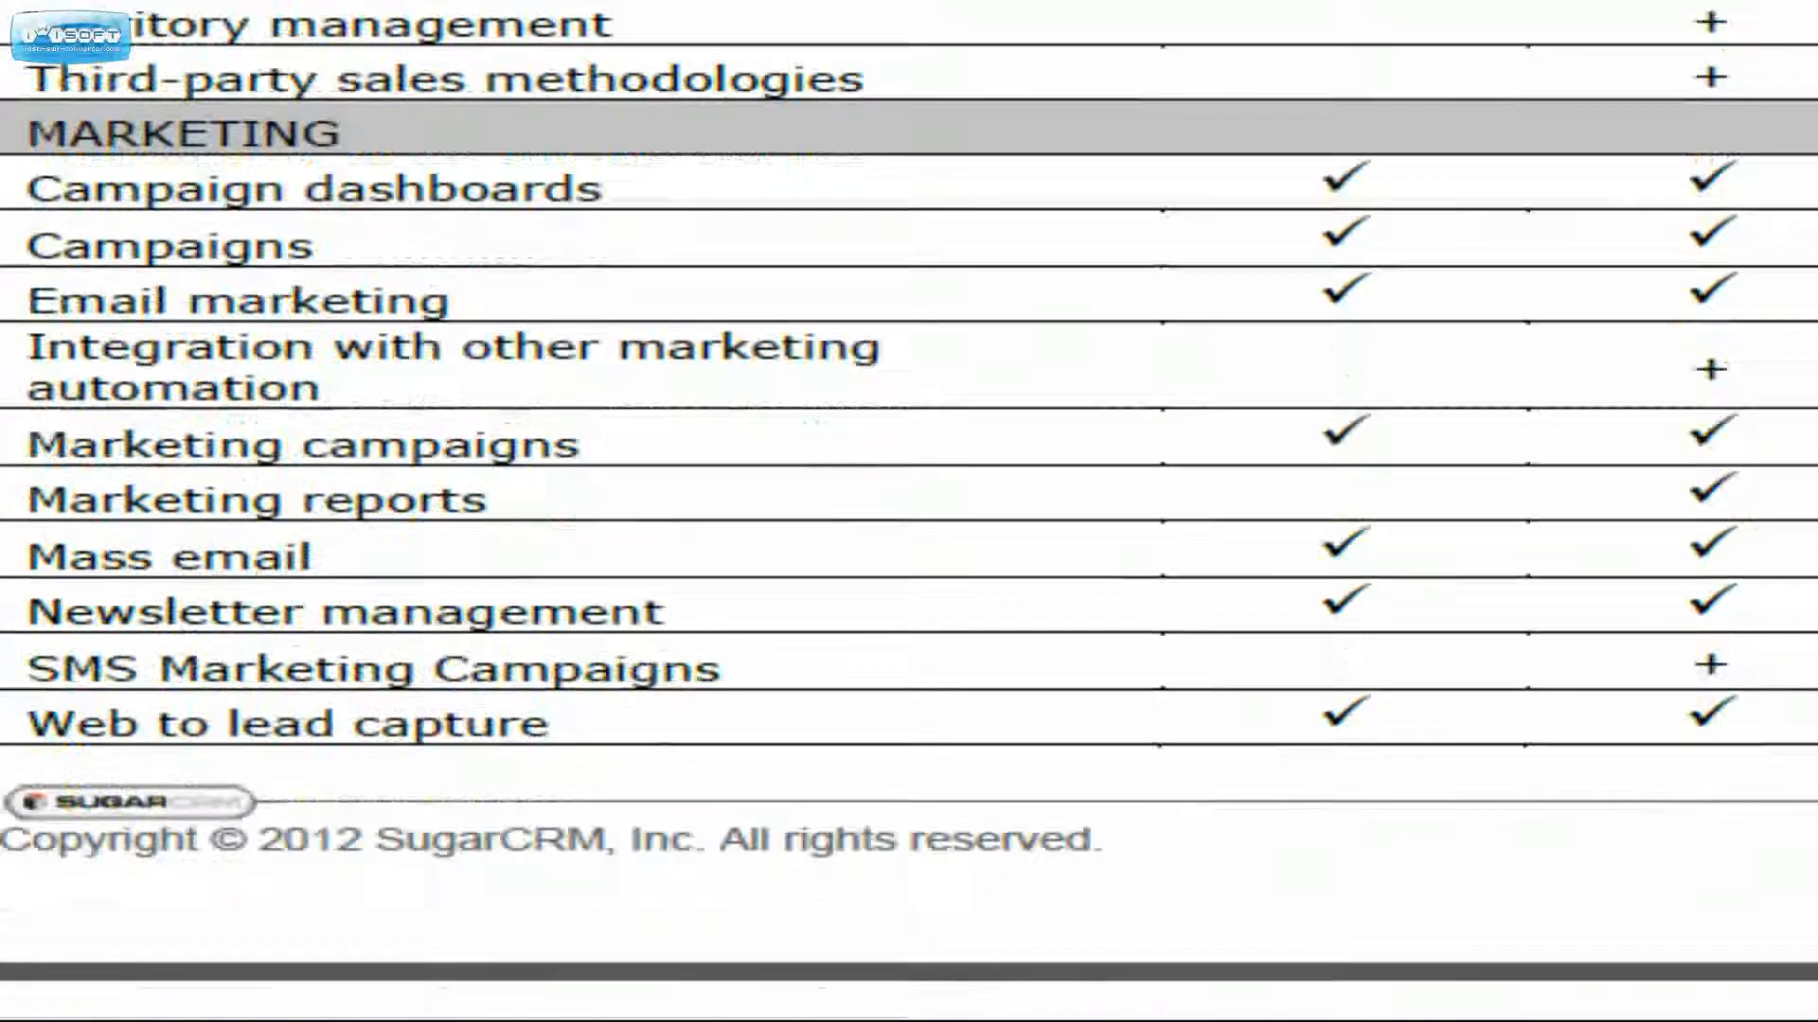
scroll(down, 3)
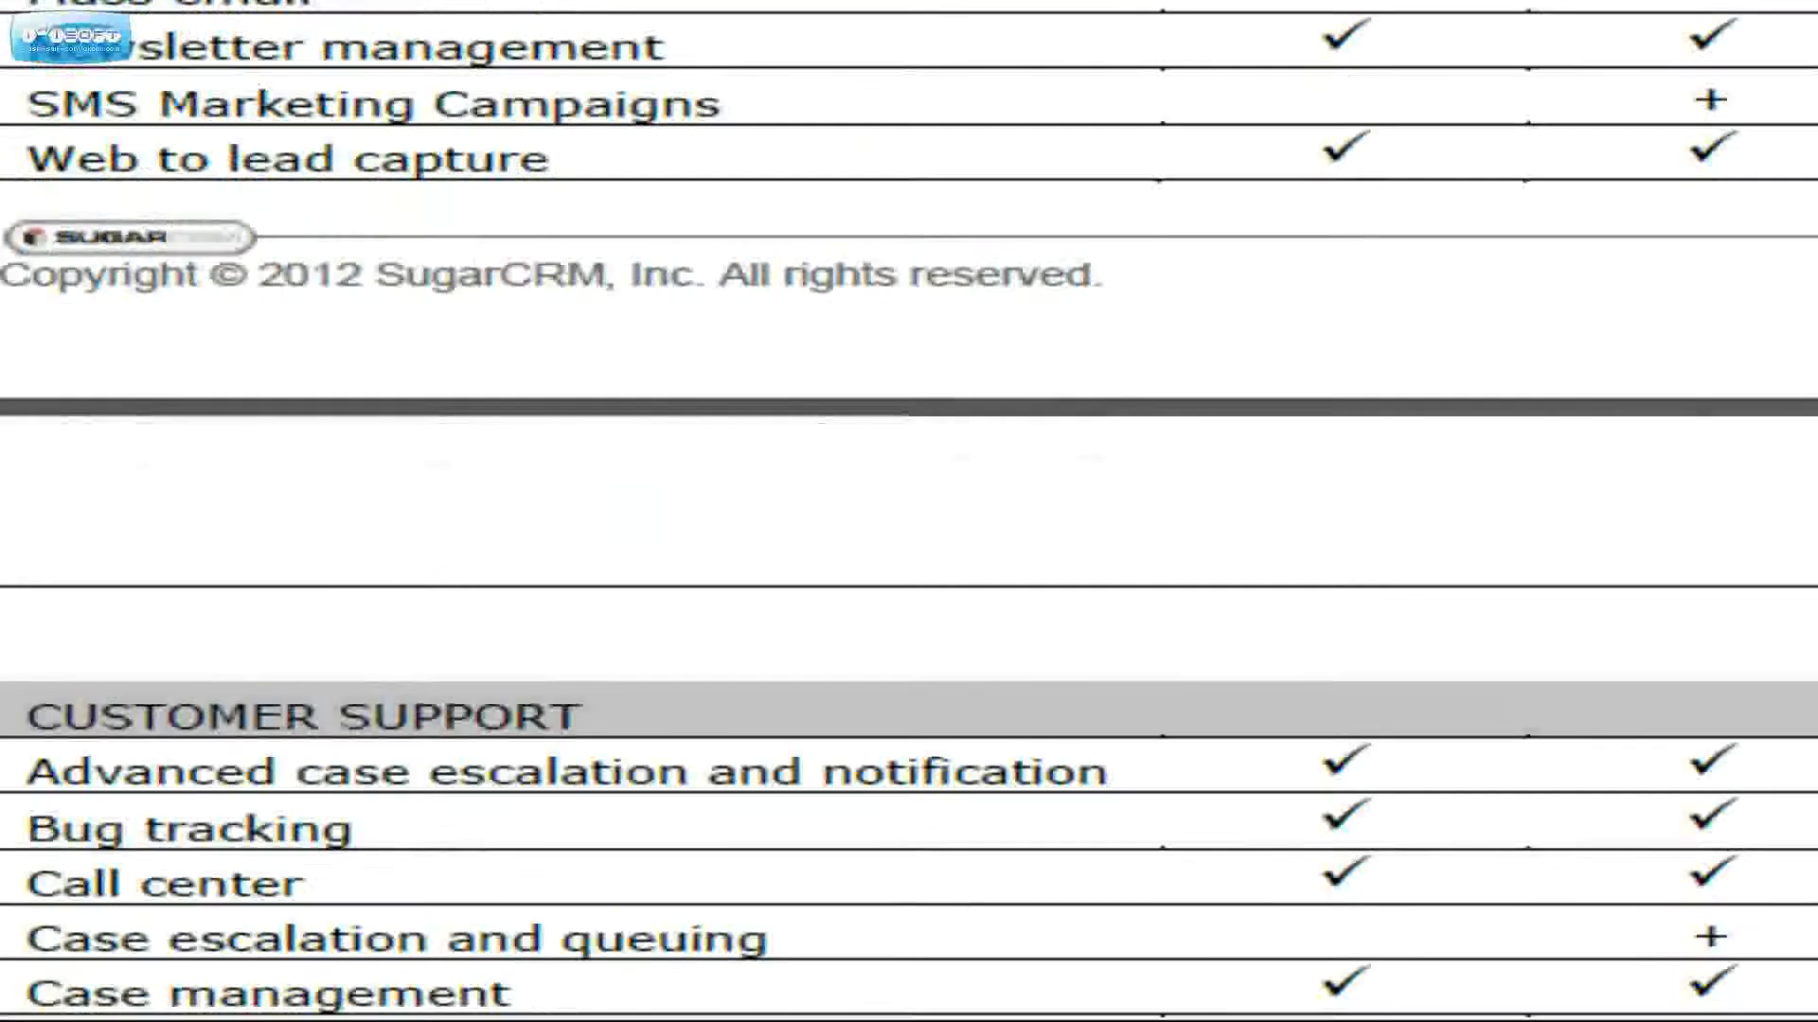
scroll(down, 3)
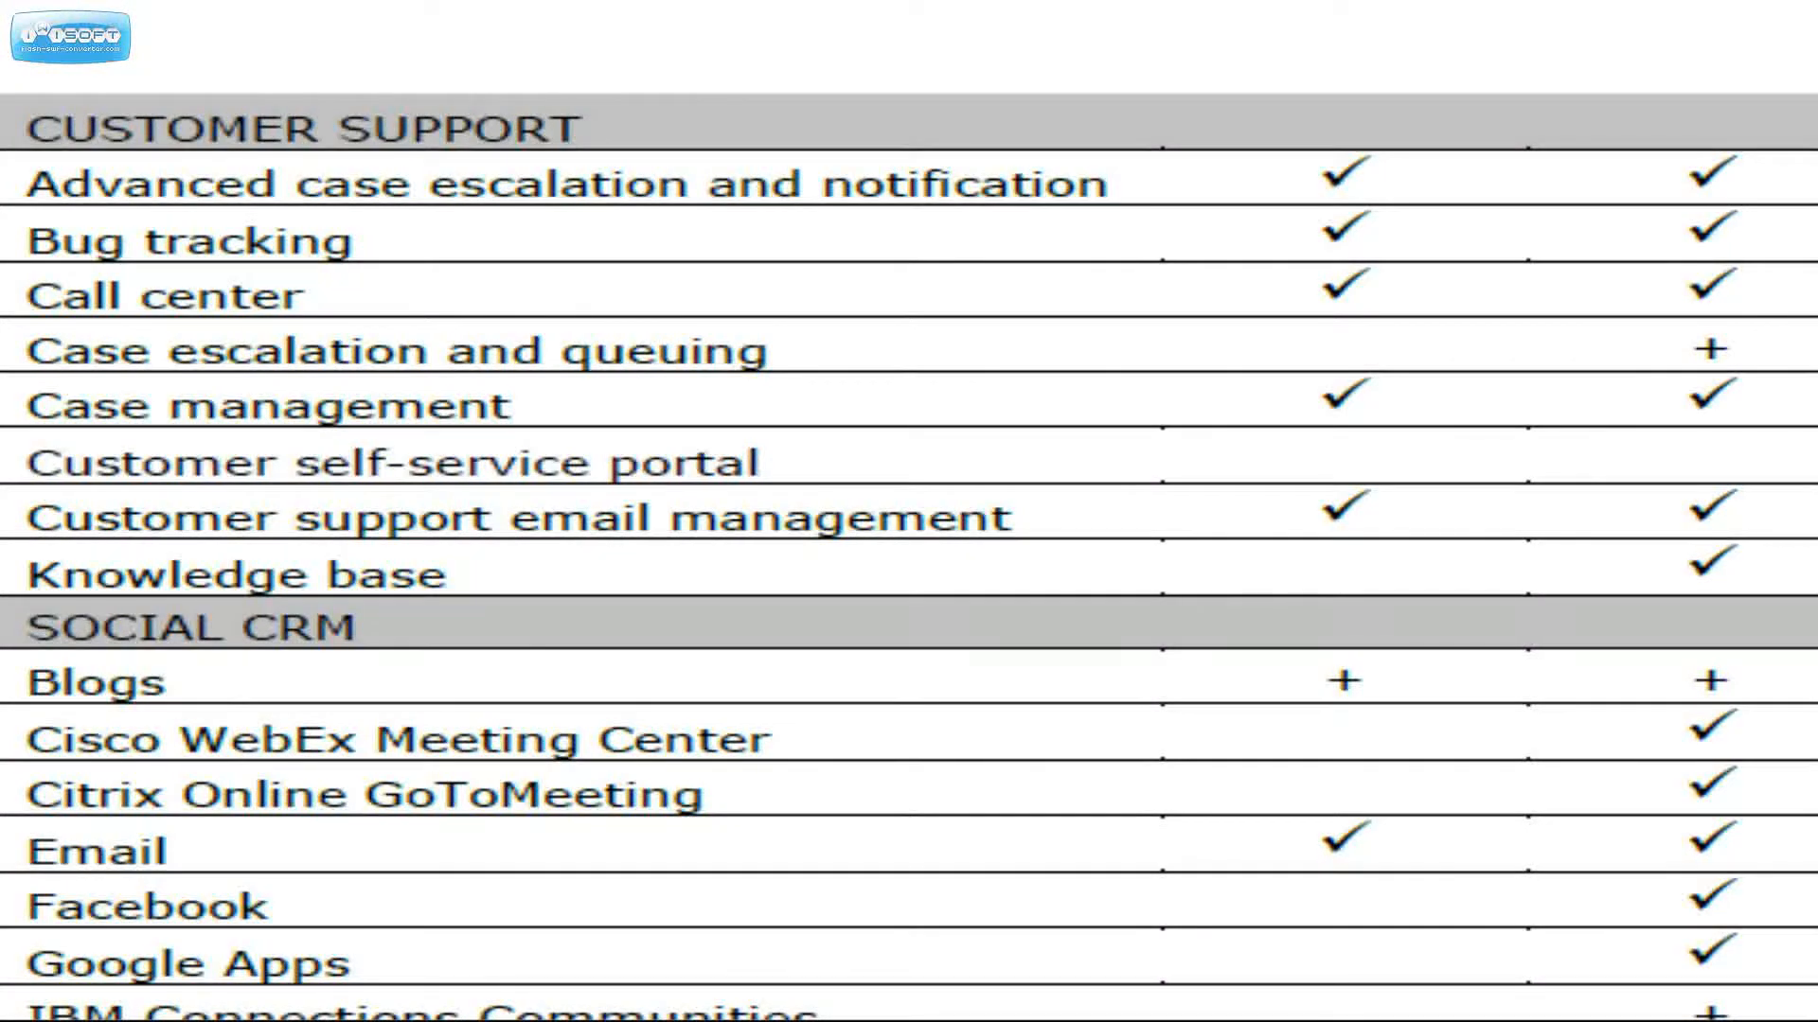
scroll(down, 3)
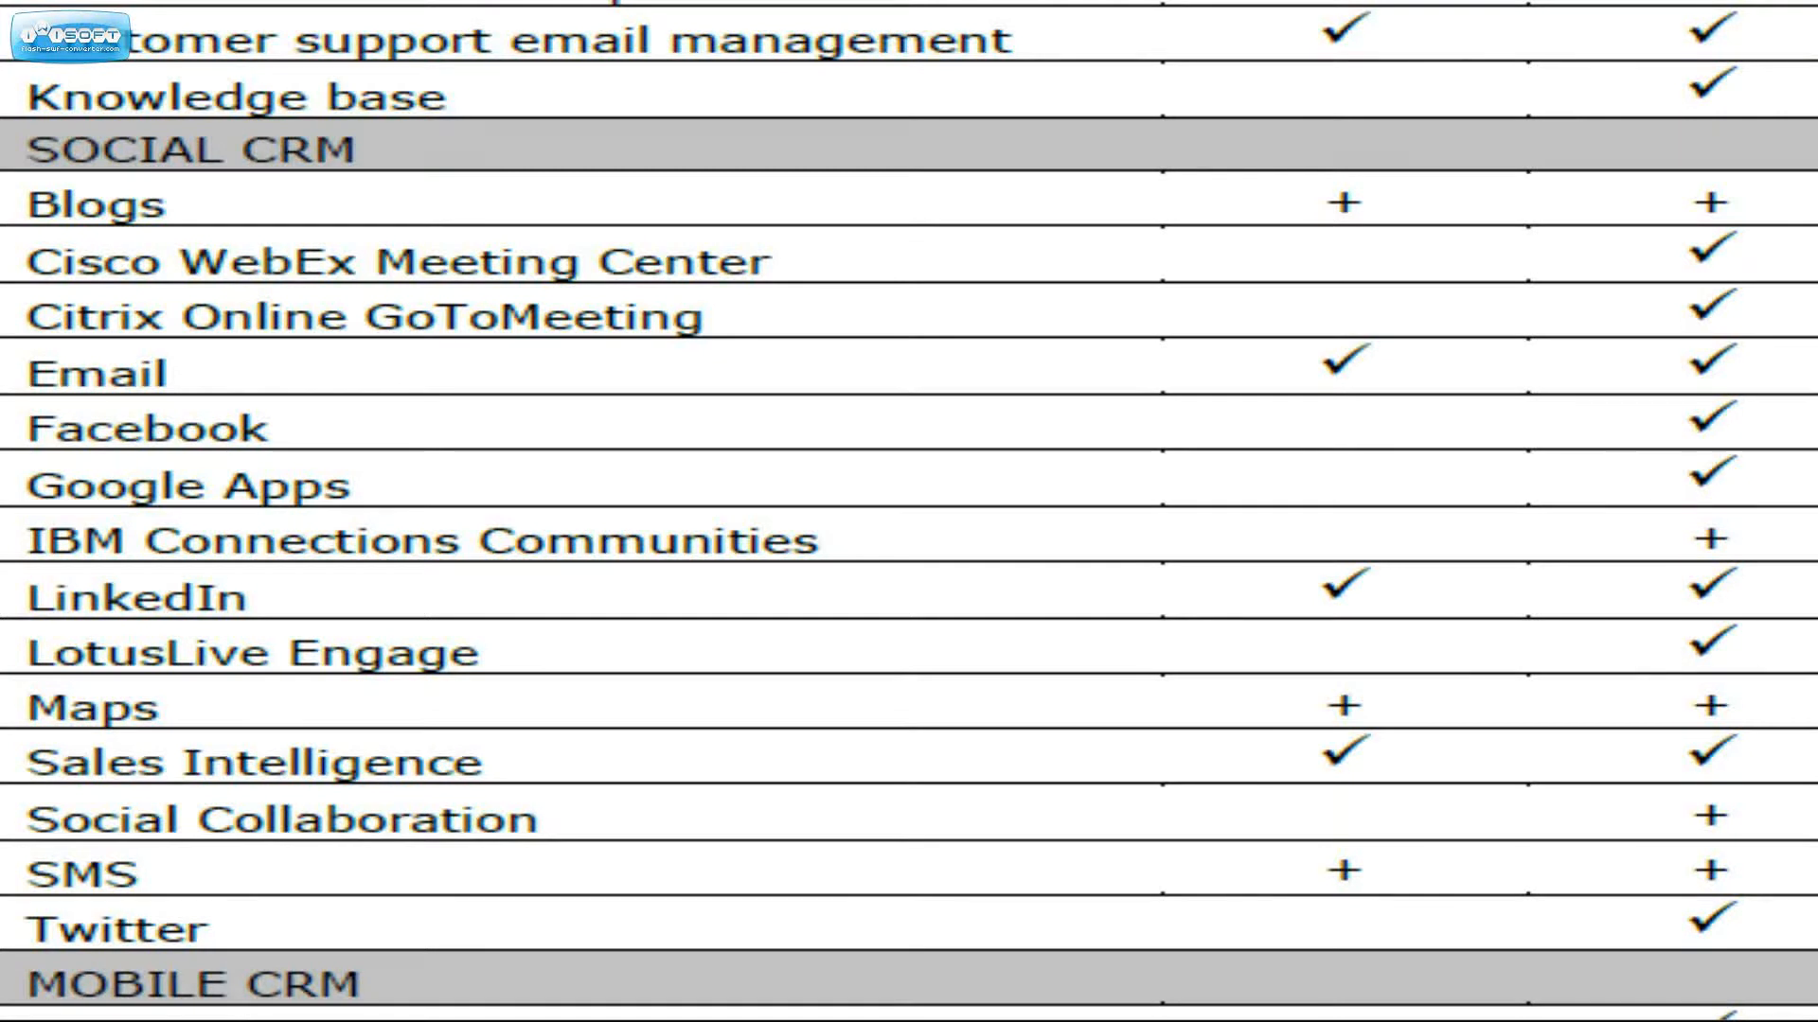
scroll(down, 3)
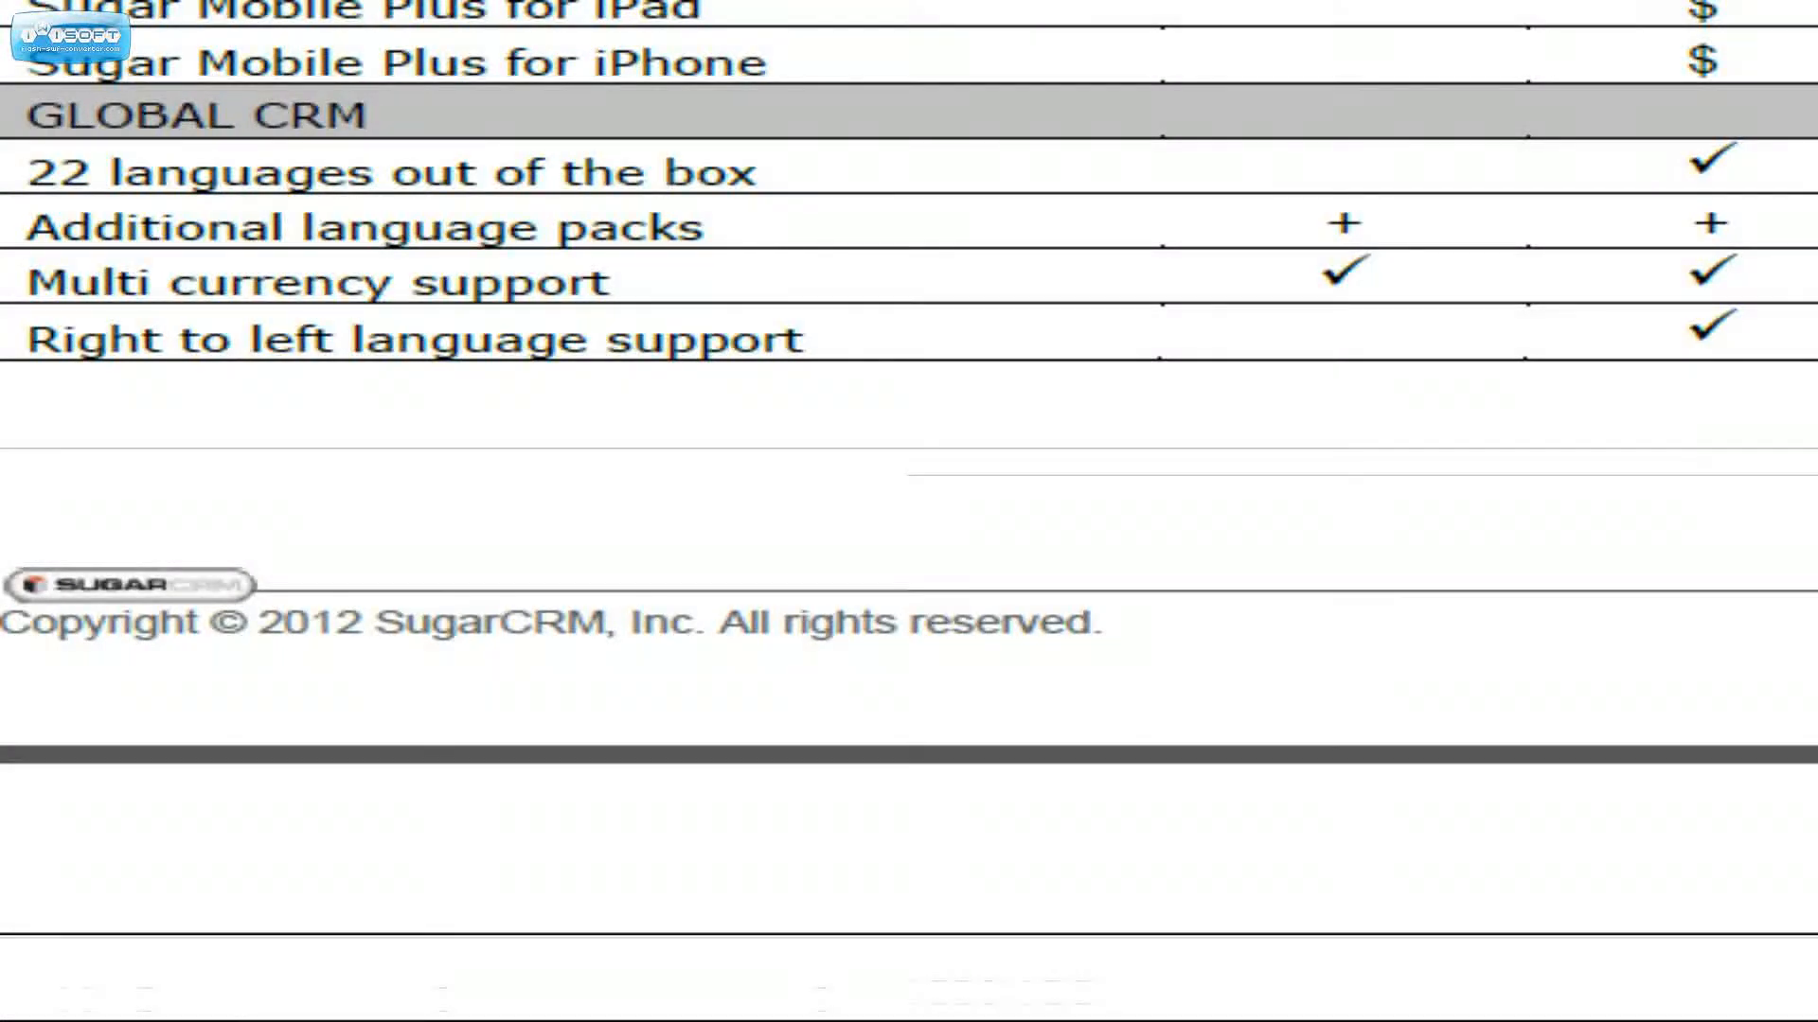
scroll(down, 3)
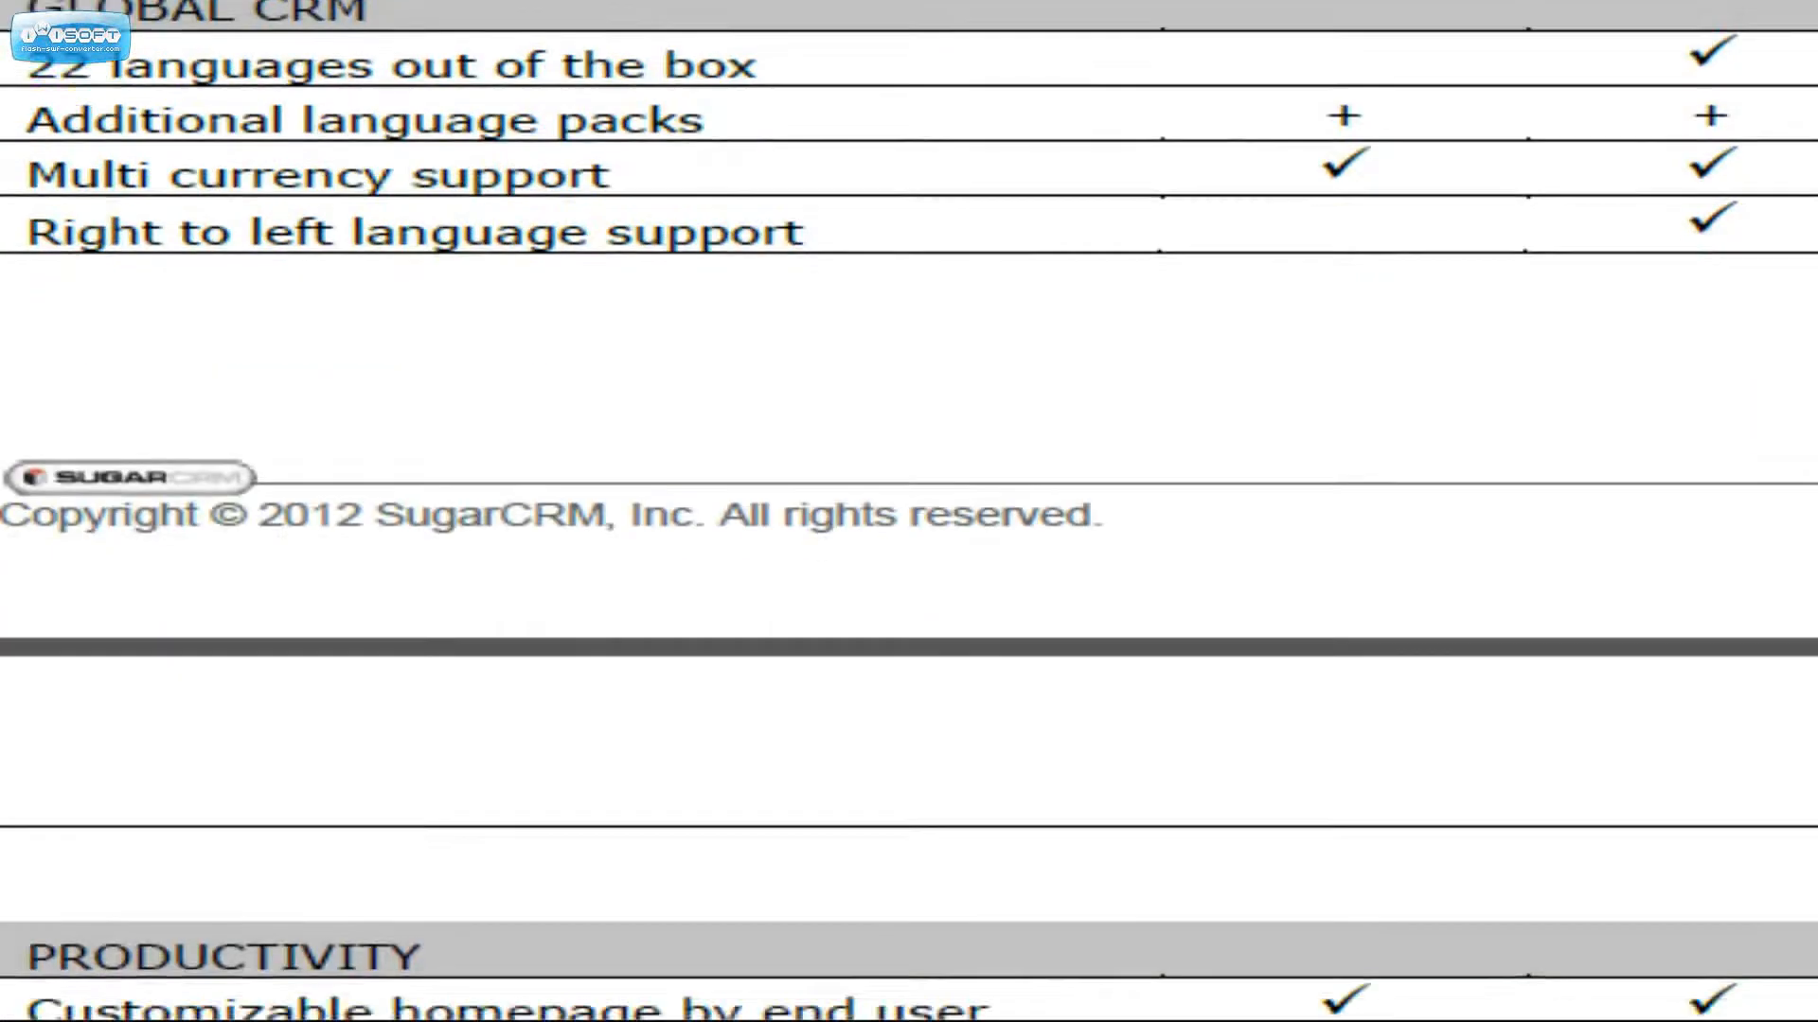
scroll(down, 3)
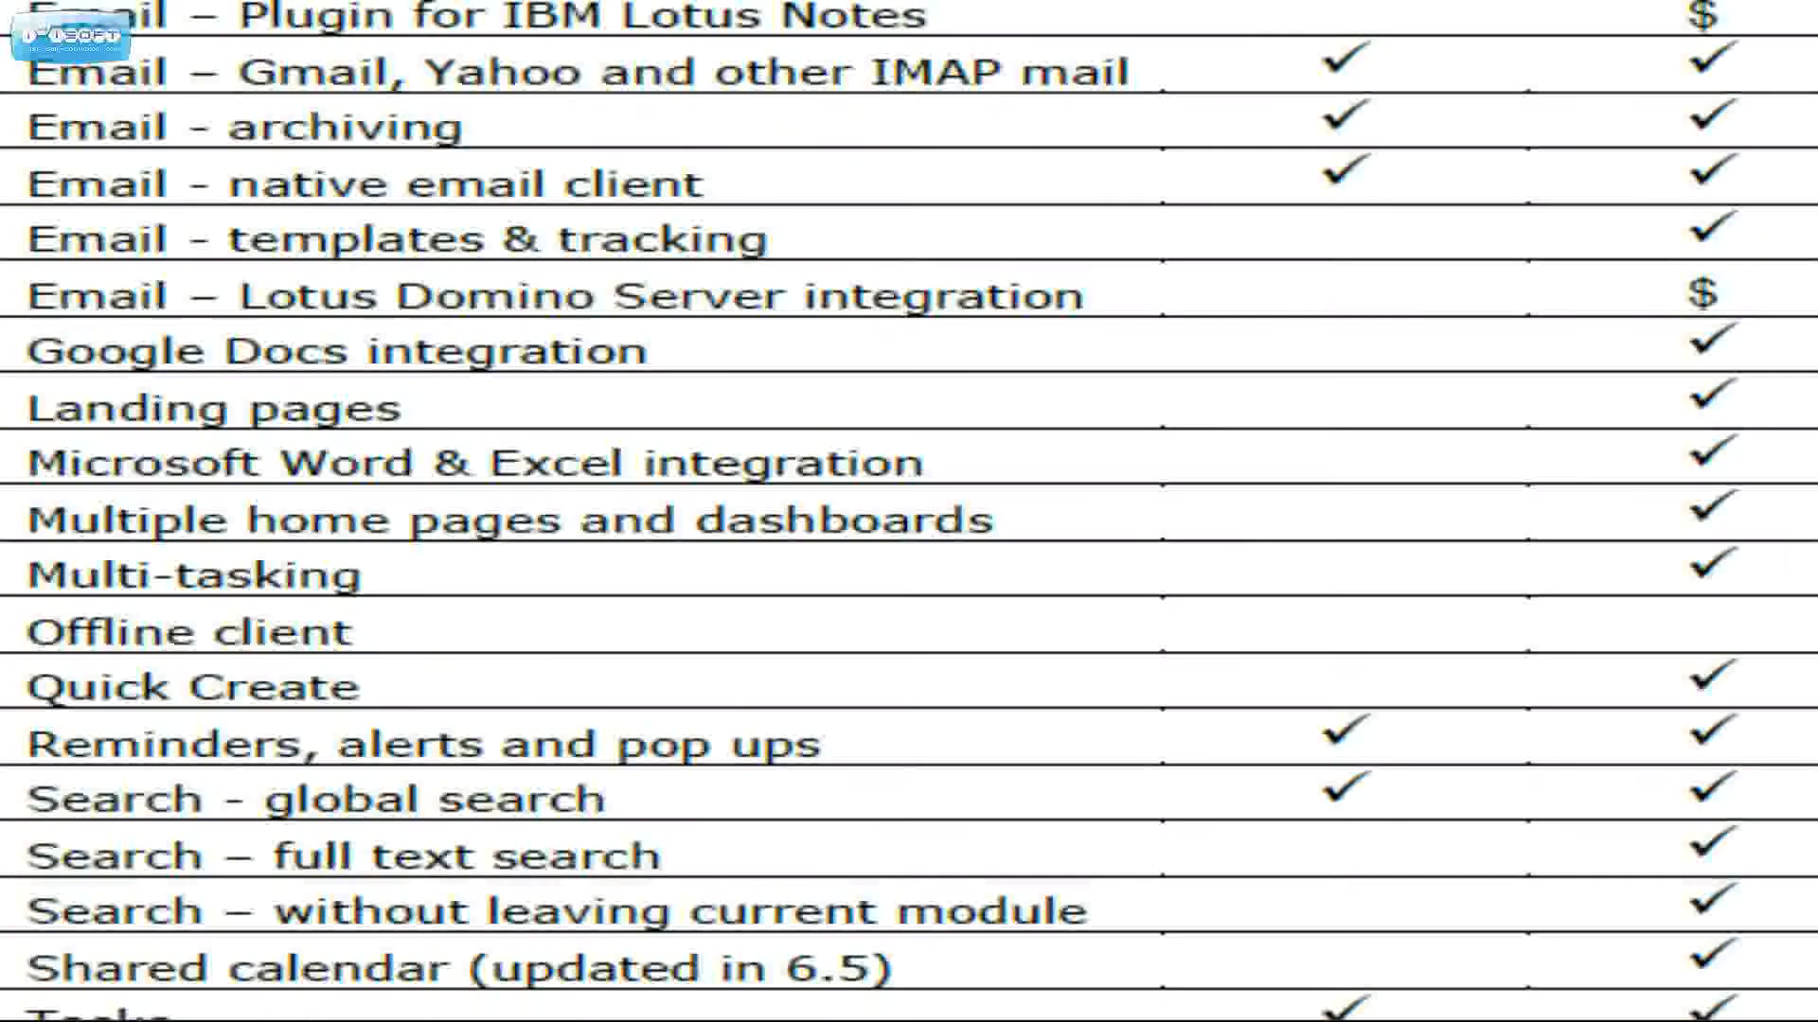
scroll(down, 3)
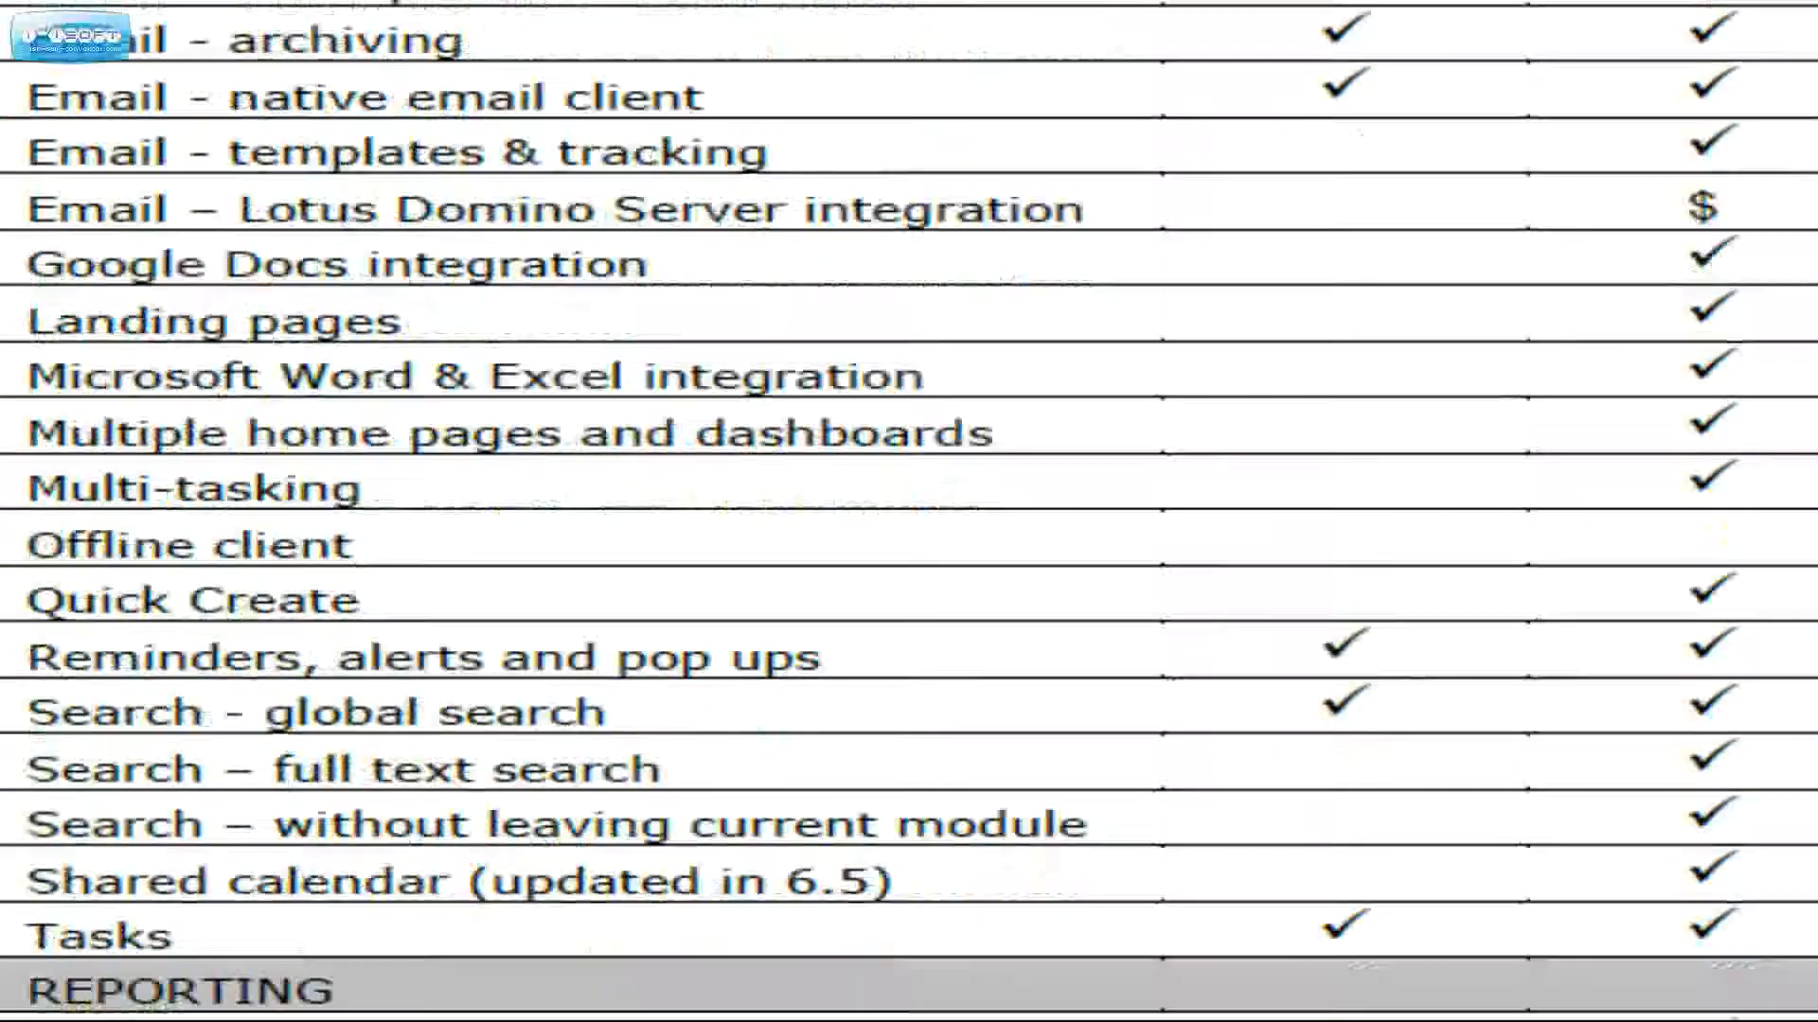
scroll(down, 3)
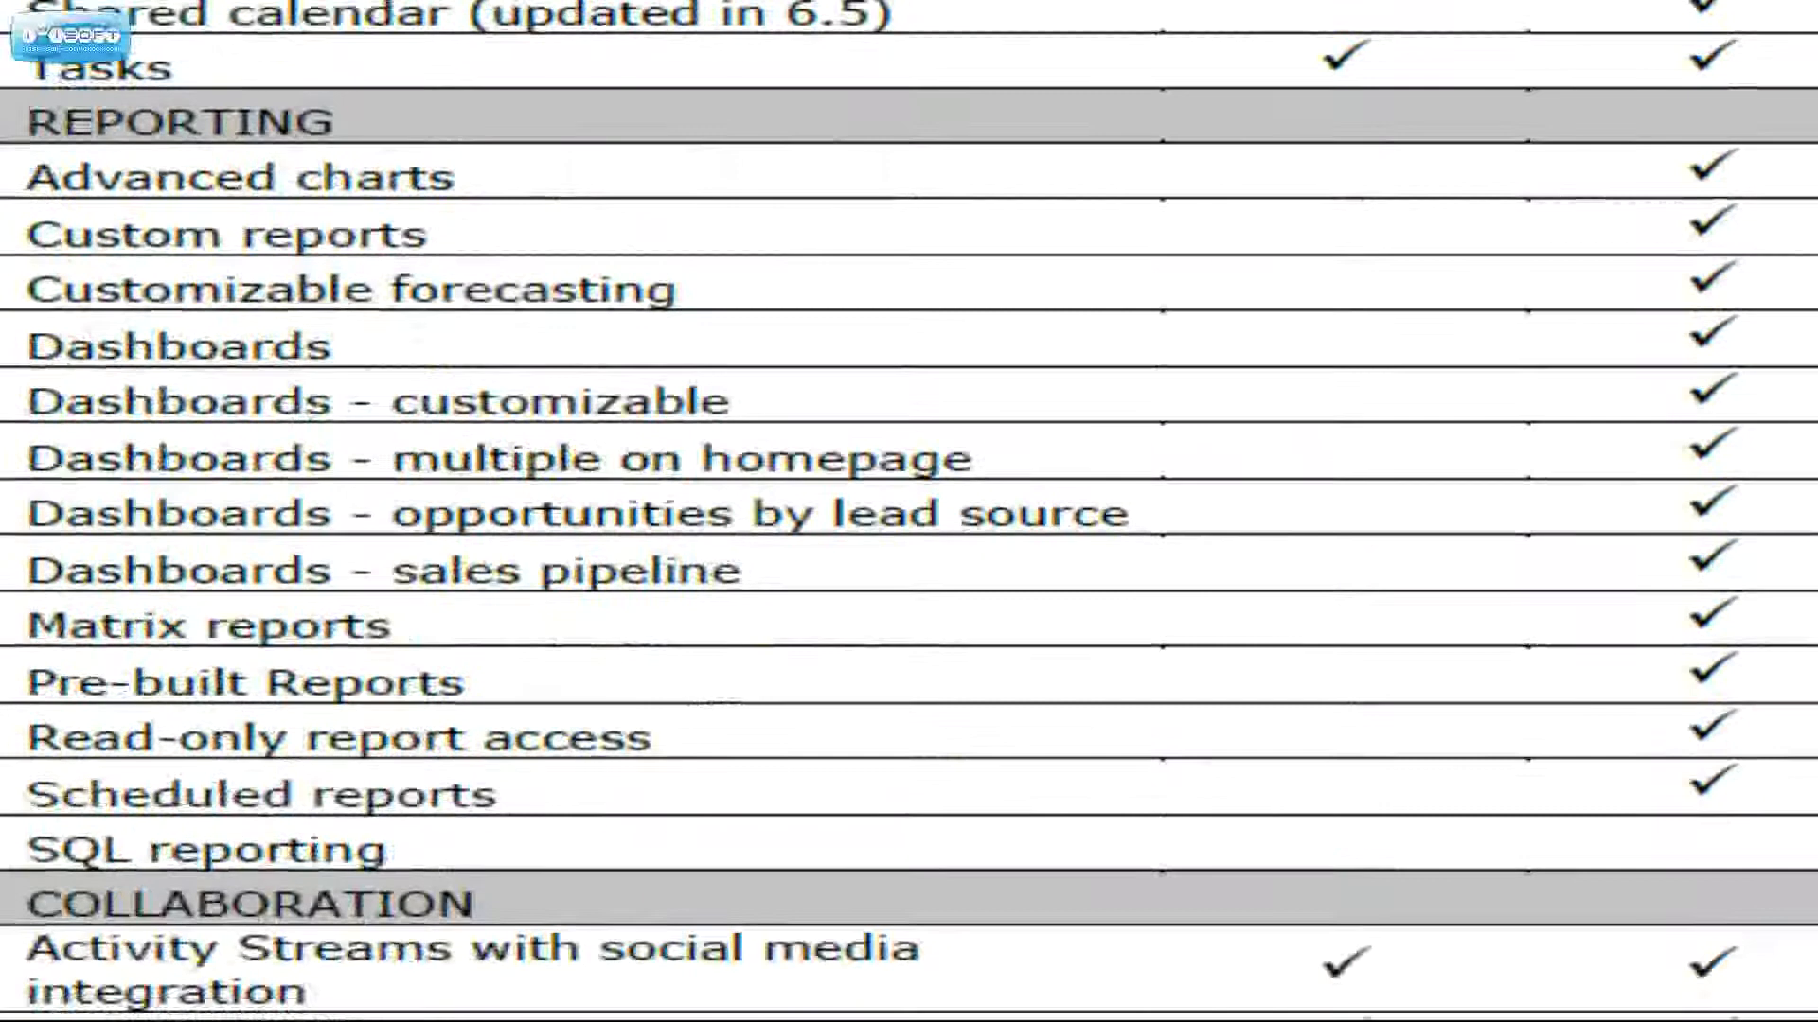
scroll(down, 3)
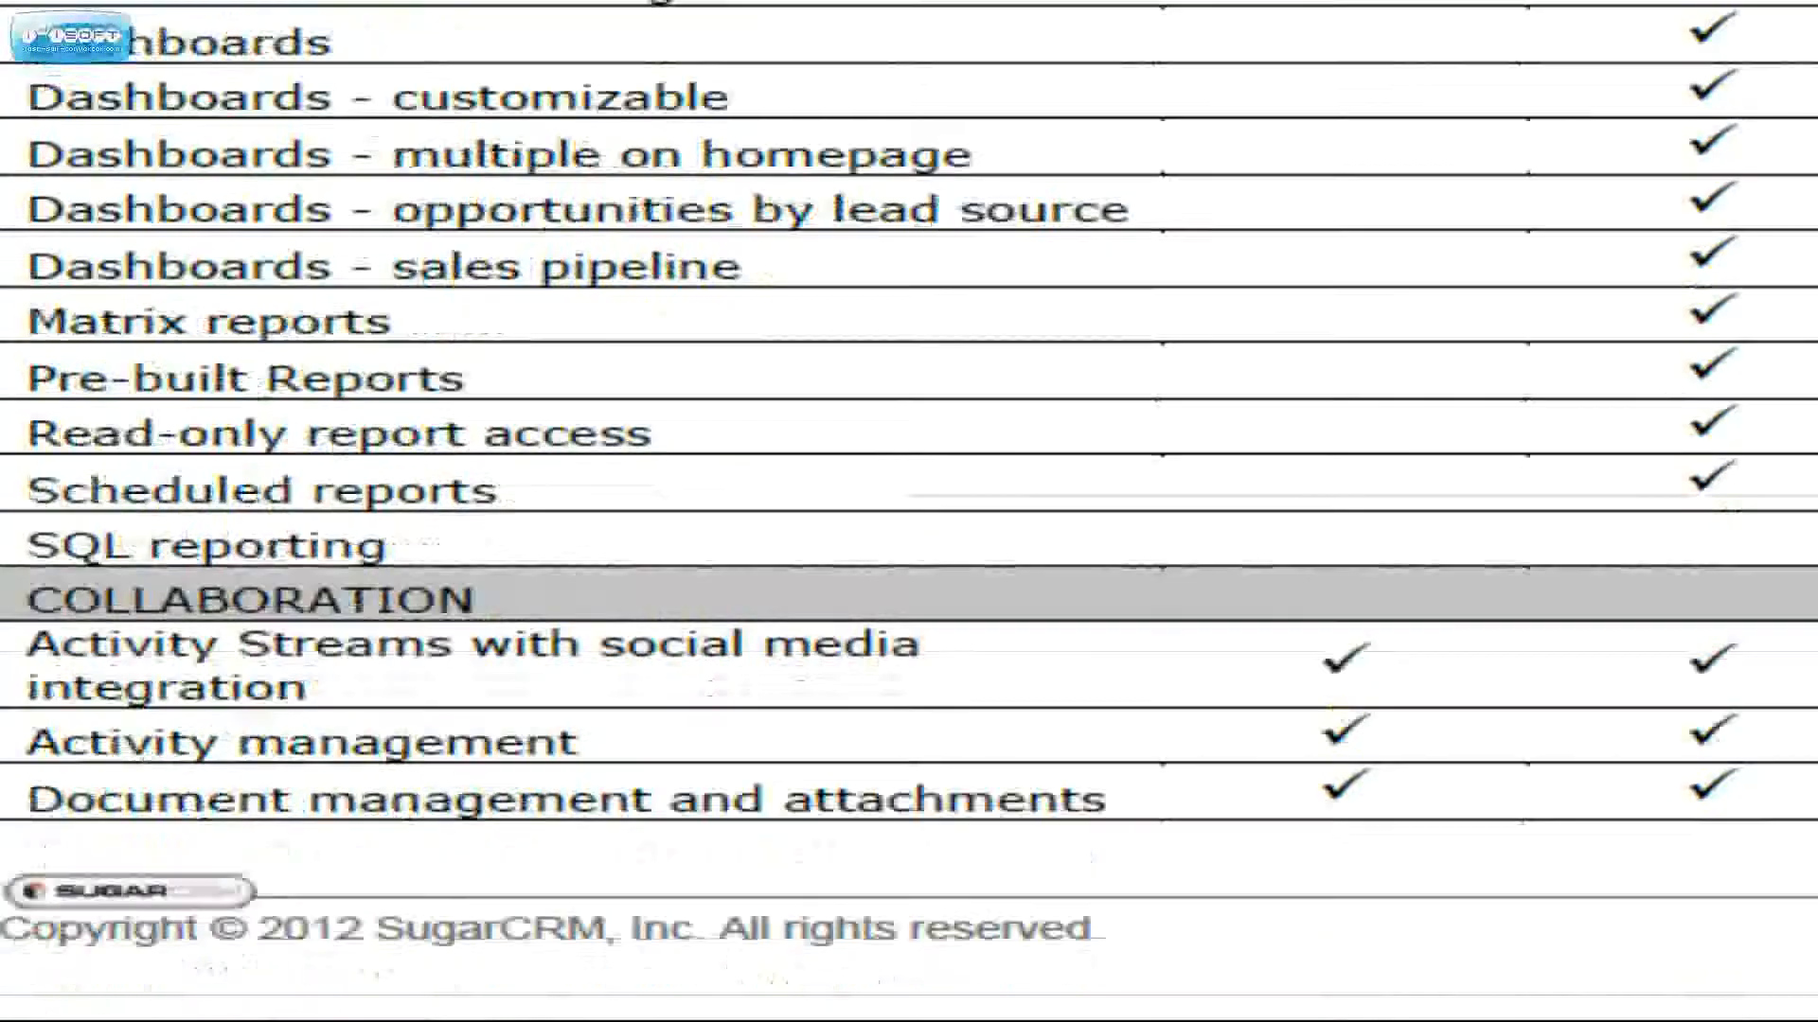
scroll(down, 3)
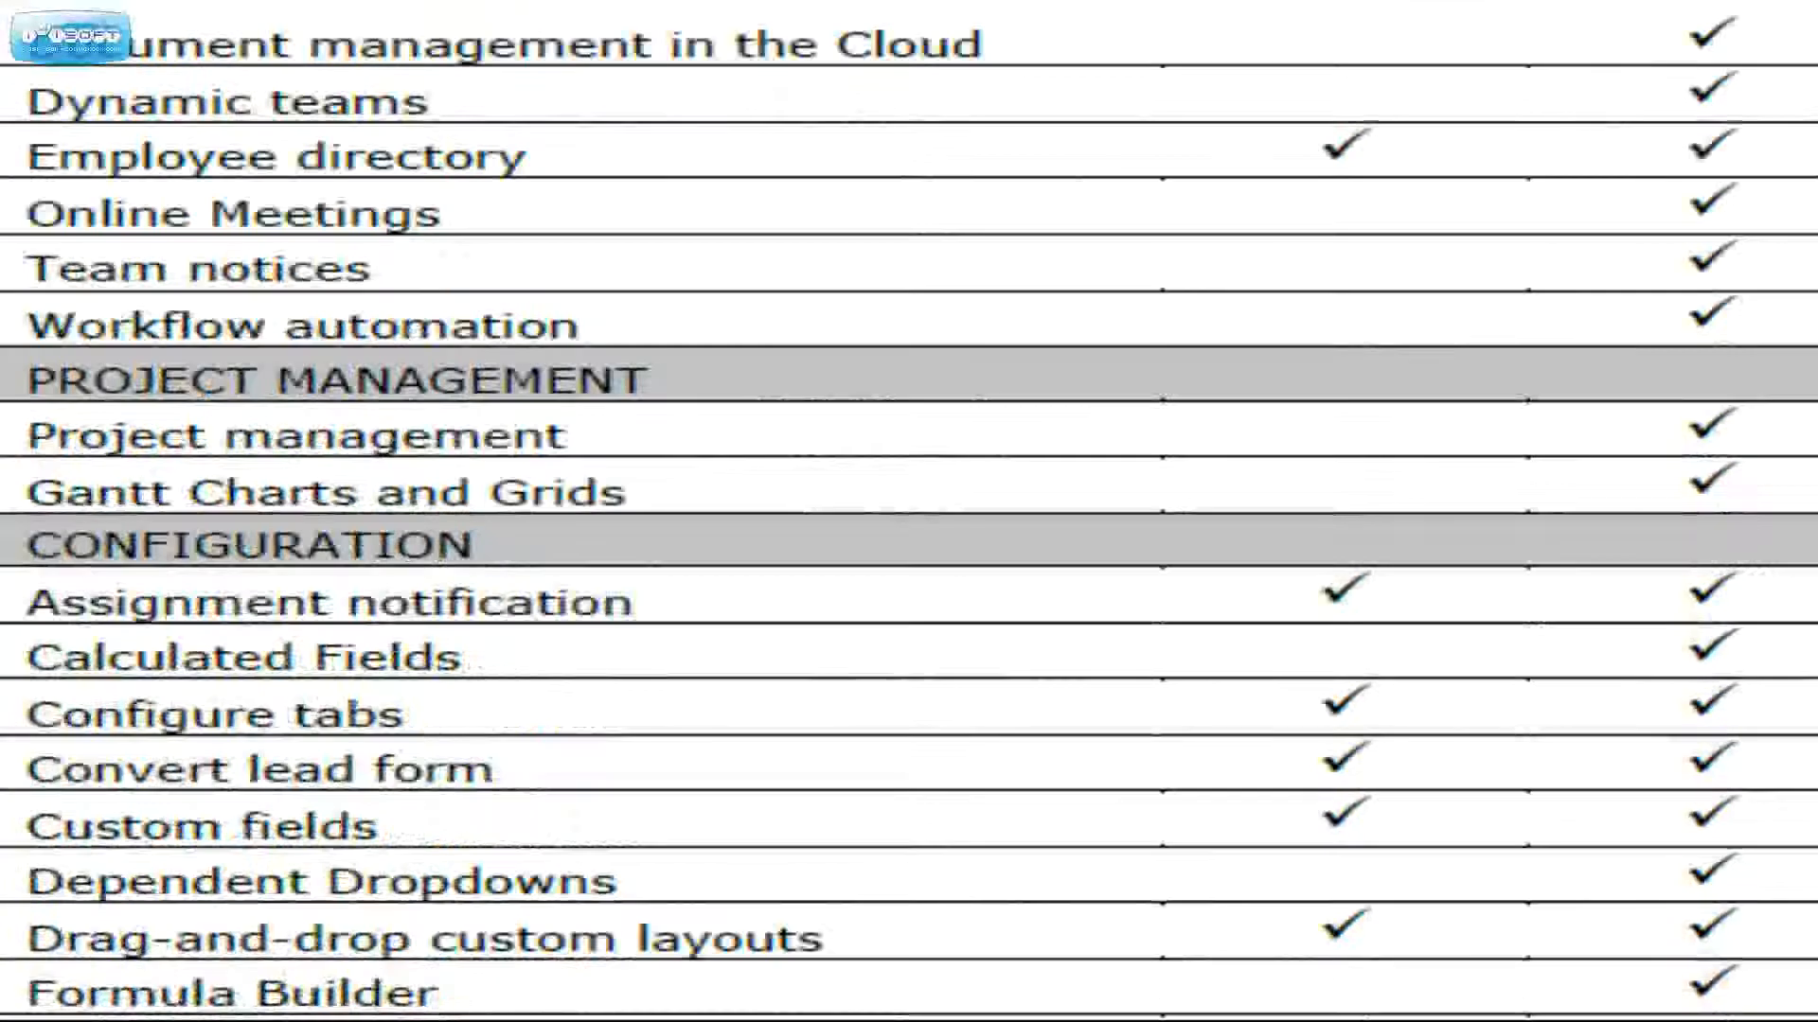
scroll(down, 3)
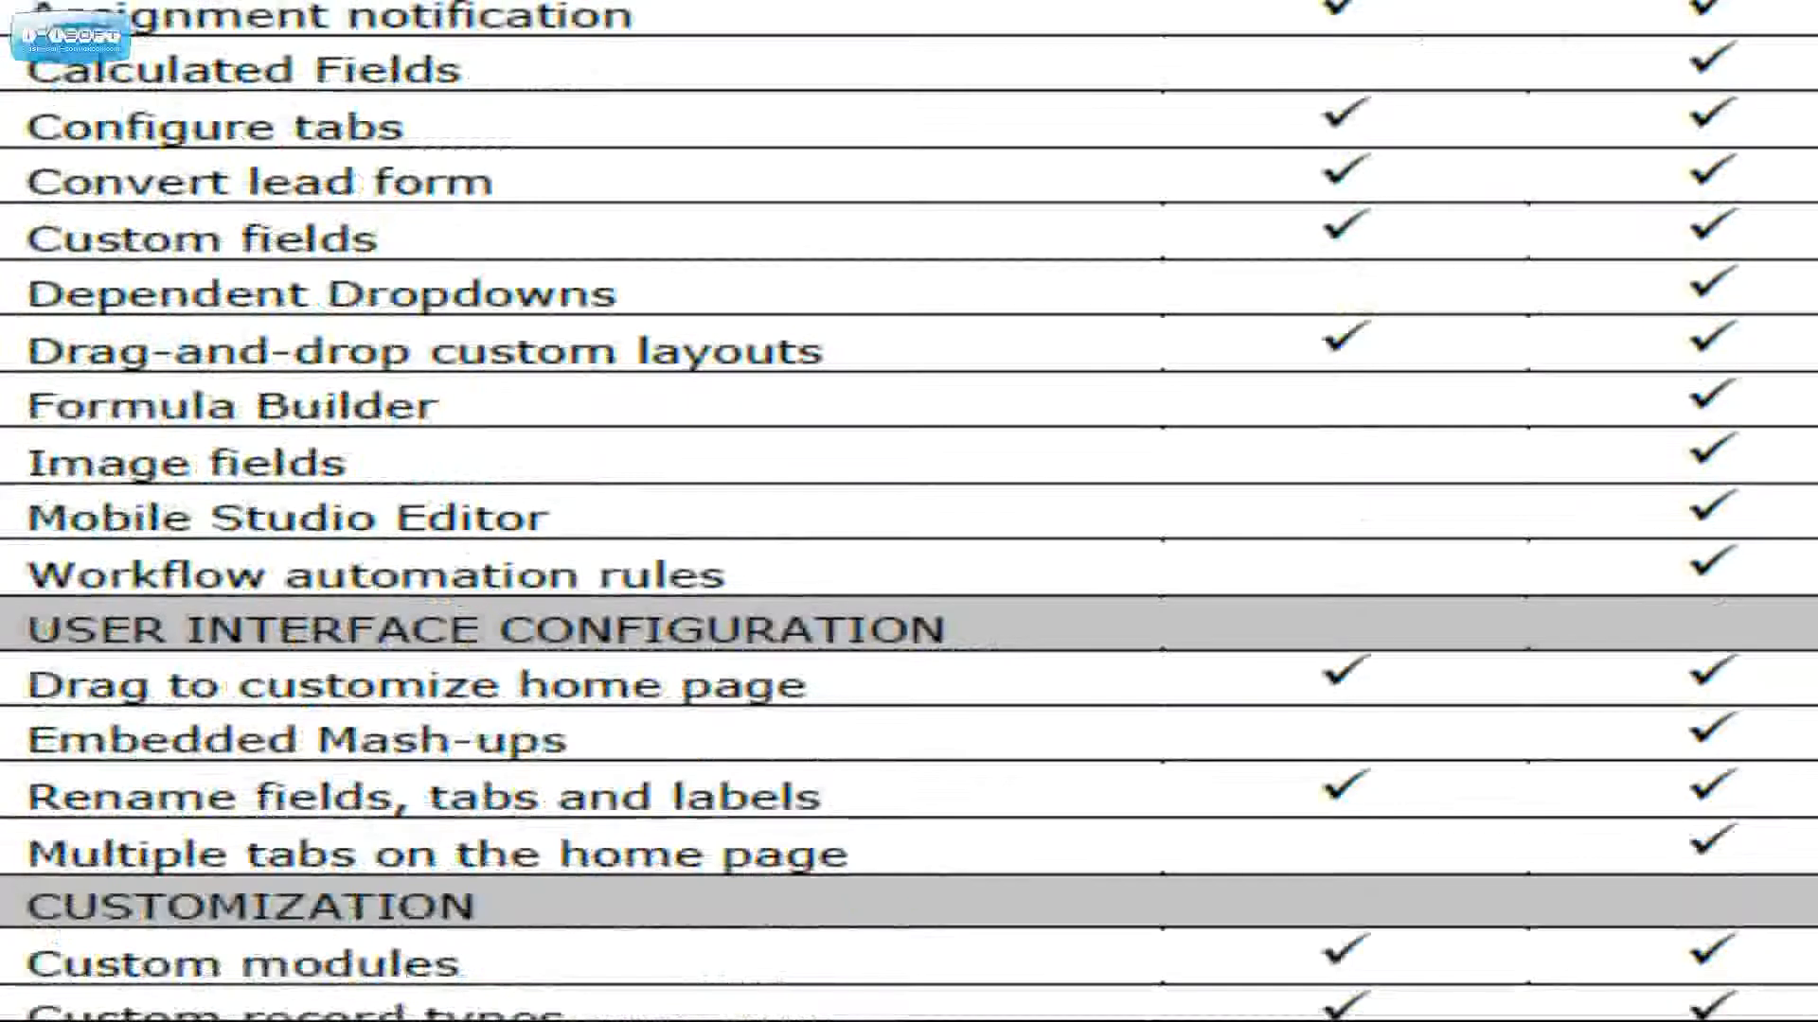